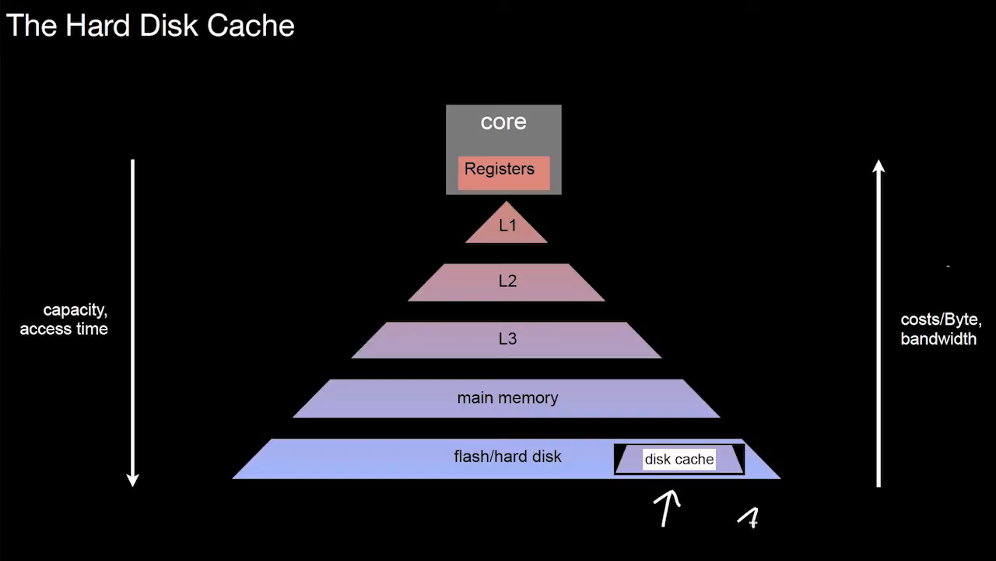
Advance from the cache pyramid to the 'Hard Disk Controller Read Caching' slide
type("128t+")
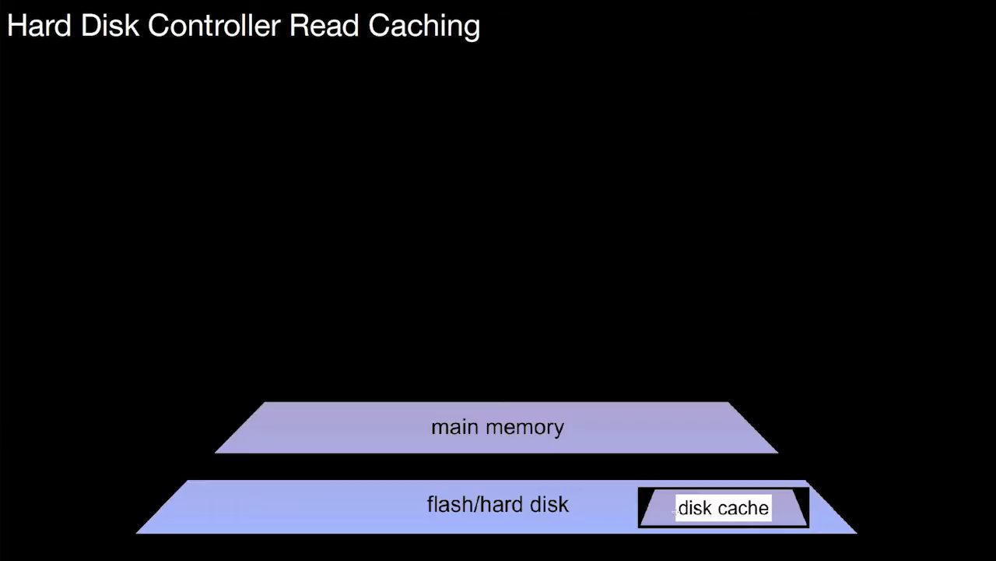
Draw a down arrow from main memory to the disk and an arrow back up
left_click_drag(556, 448, 561, 474)
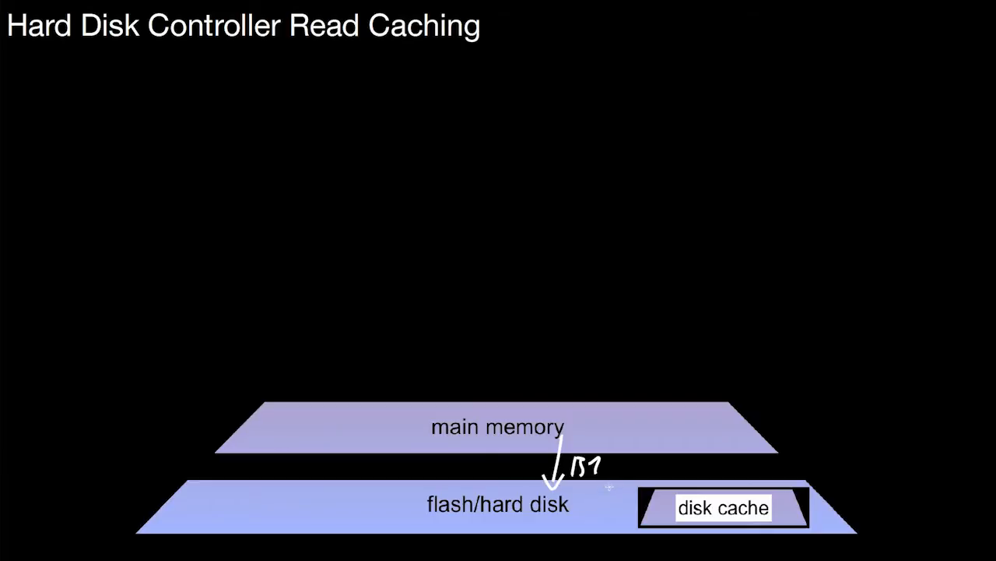
left_click_drag(615, 491, 623, 436)
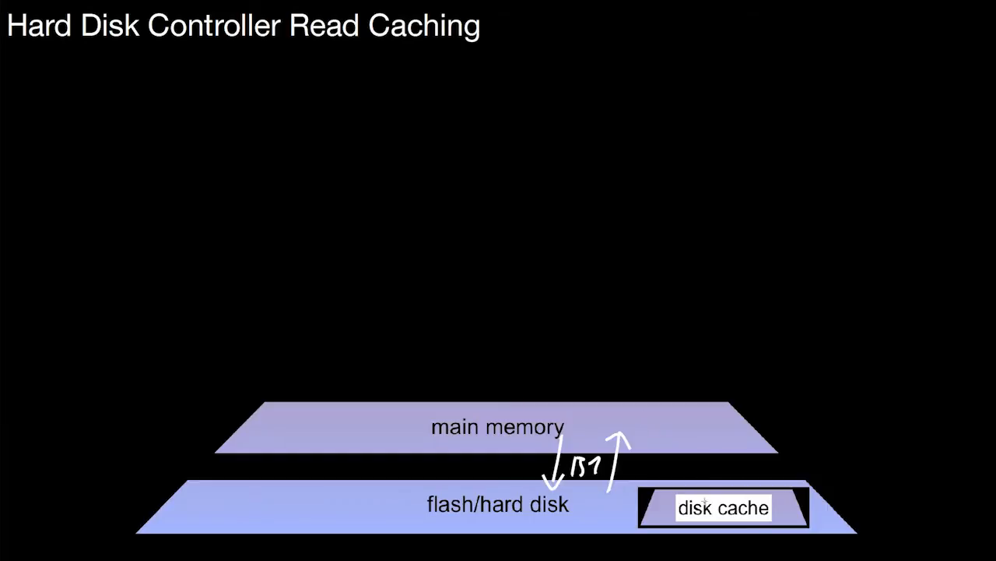
mouse_move(565, 472)
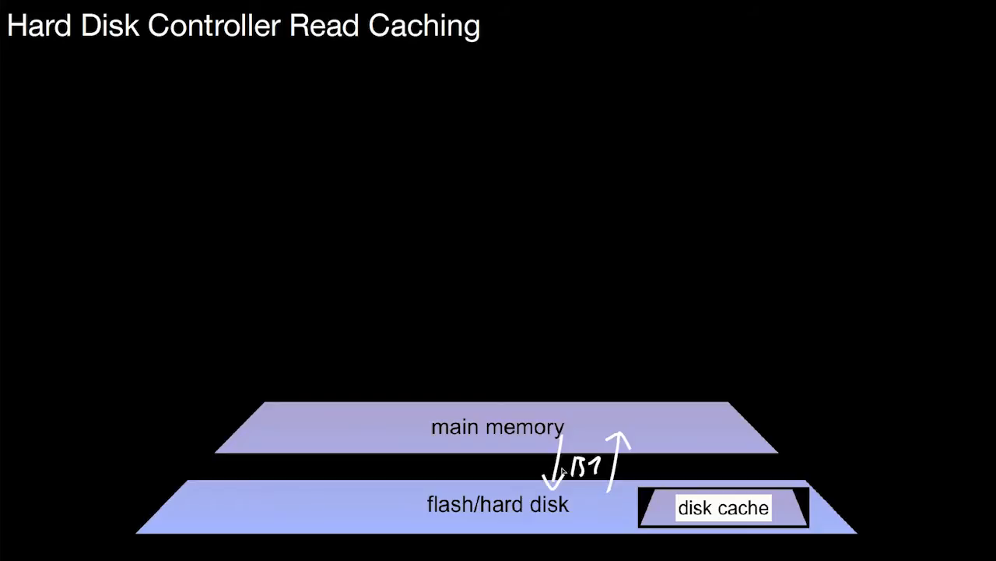
mouse_move(664, 503)
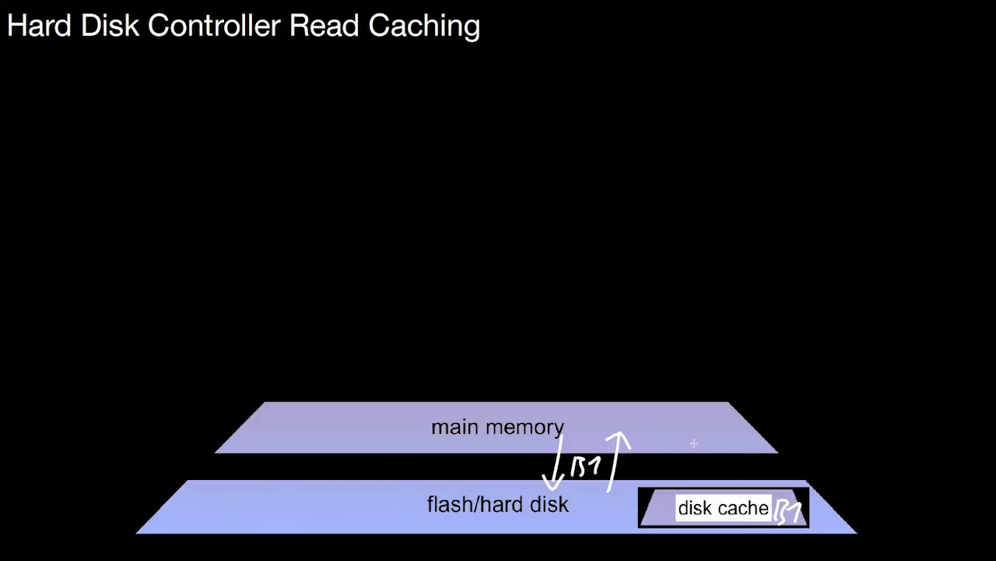
Draw an arrow into the disk cache and one from the cache to main memory
left_click_drag(700, 421, 696, 483)
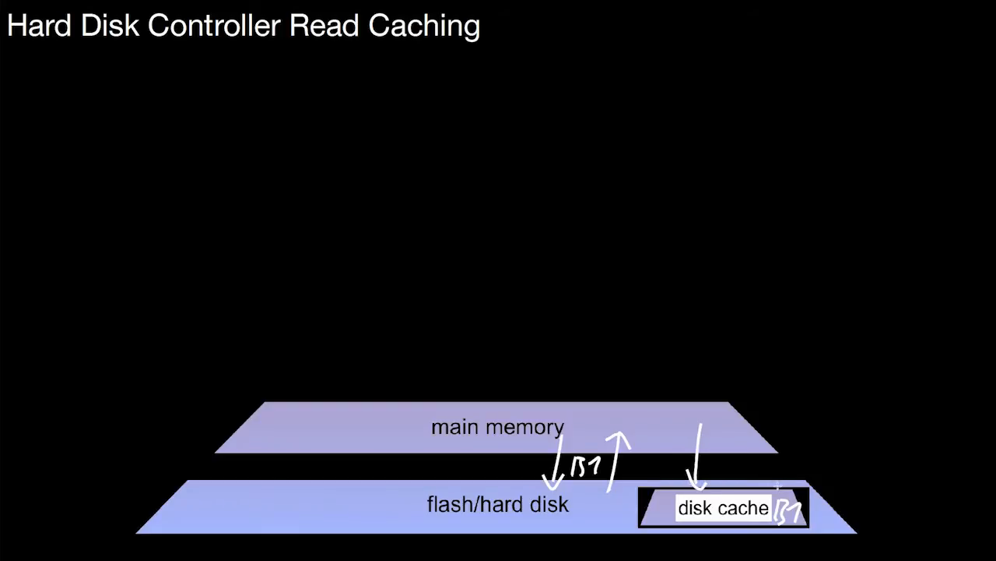
left_click_drag(755, 491, 728, 436)
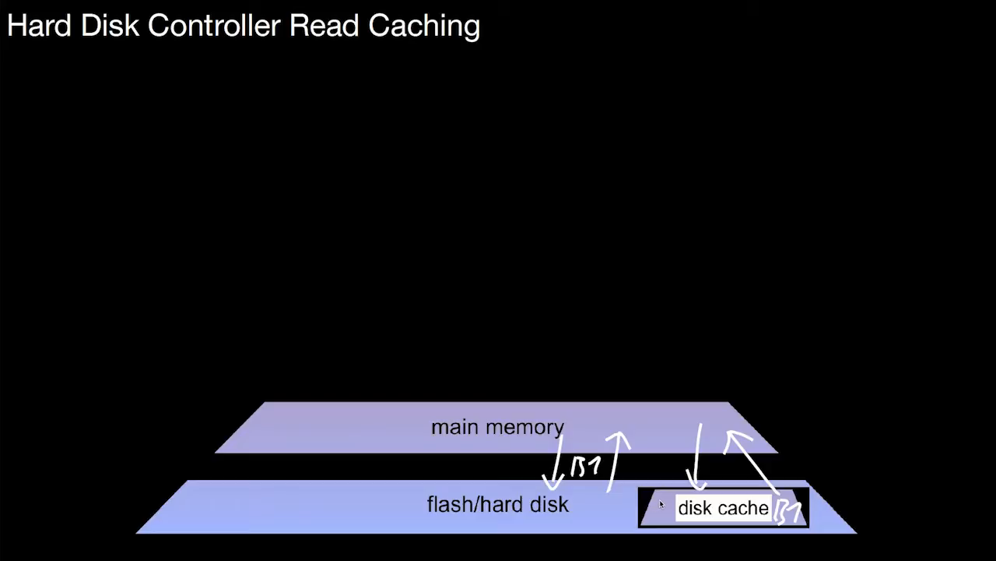
mouse_move(660, 504)
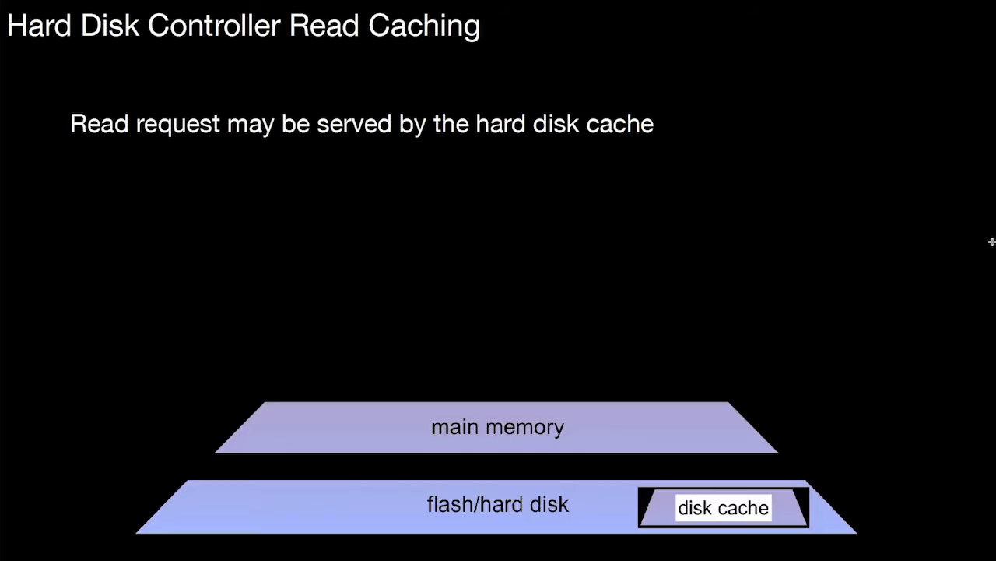
mouse_move(987, 267)
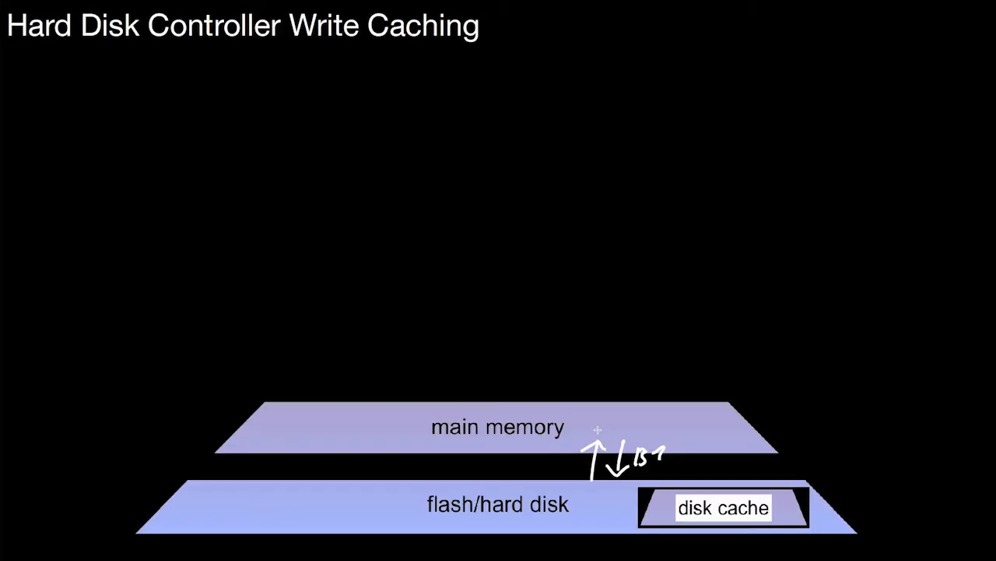
mouse_move(580, 506)
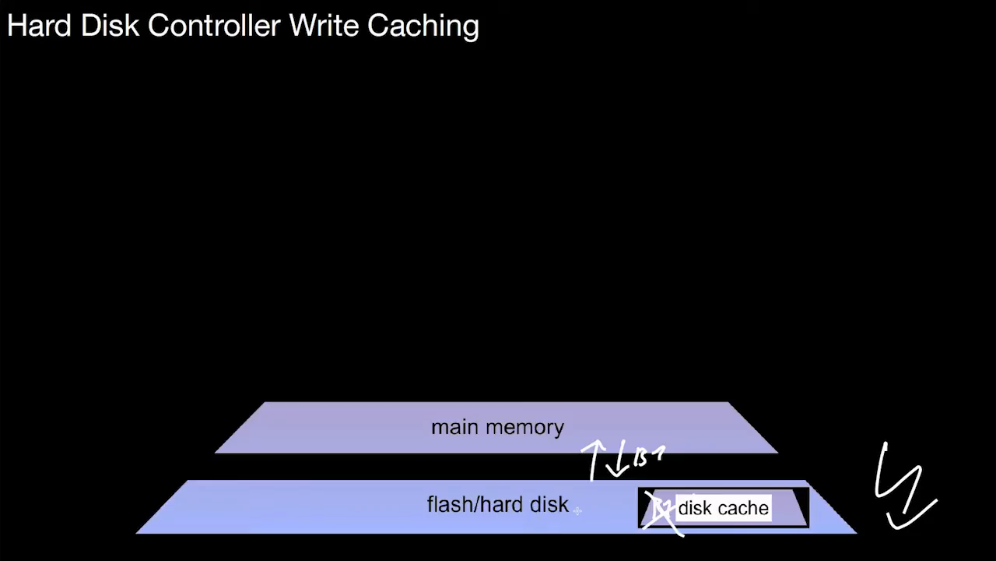
mouse_move(584, 503)
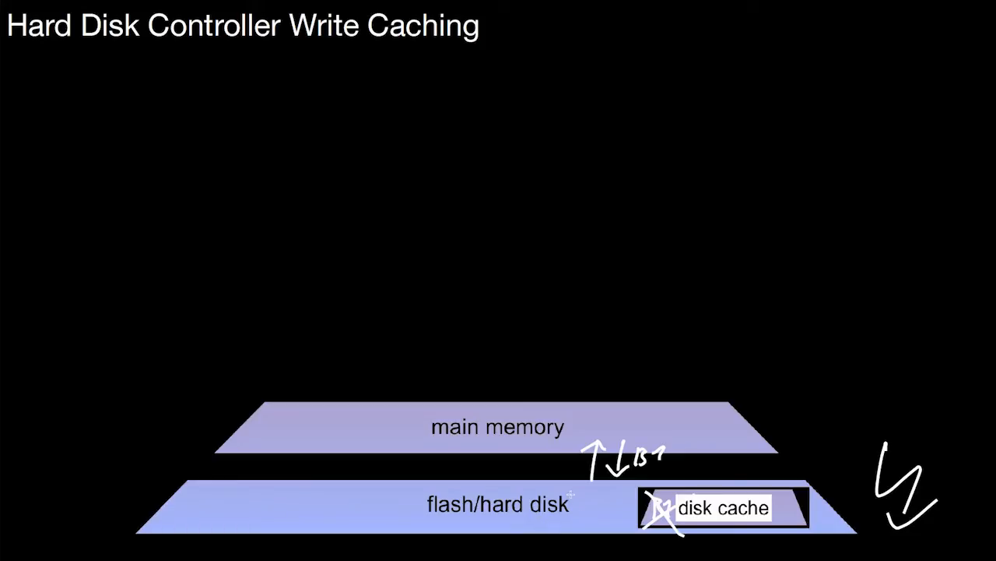
mouse_move(587, 516)
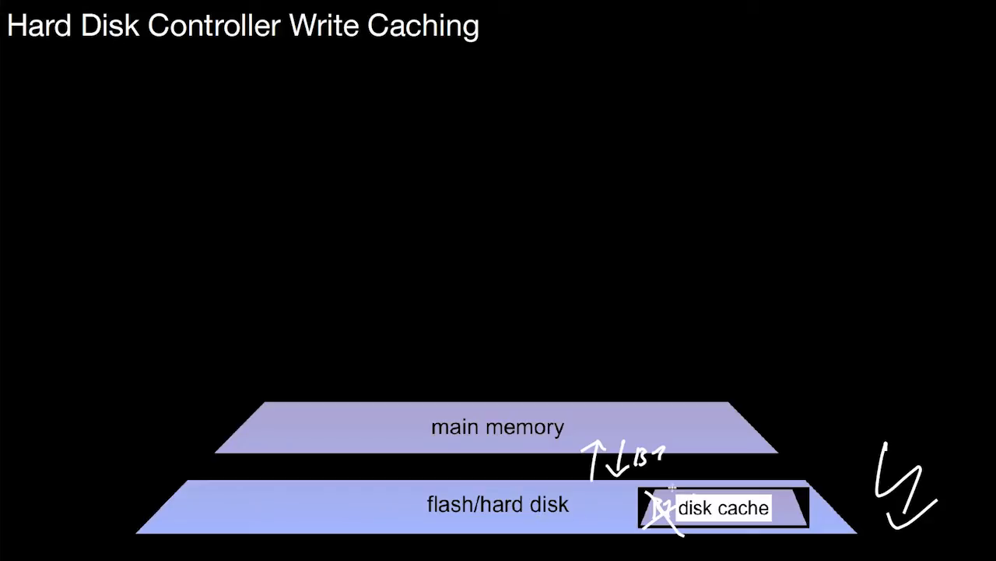
mouse_move(474, 530)
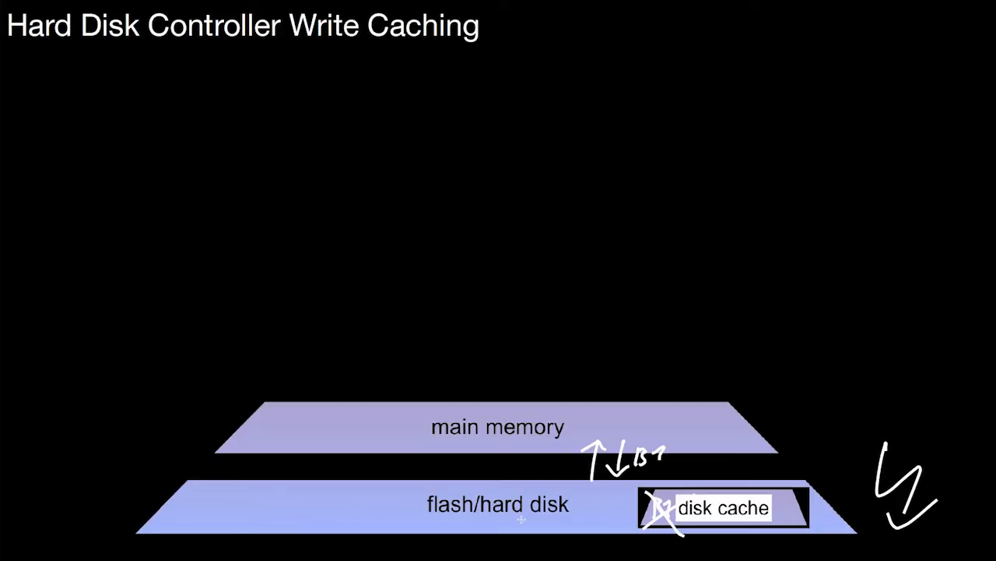
mouse_move(564, 537)
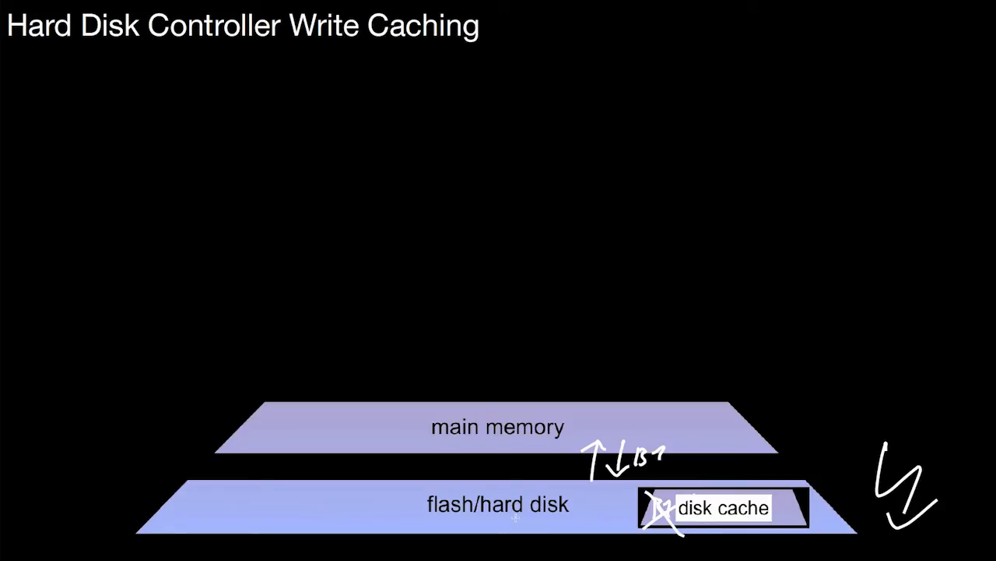
mouse_move(516, 512)
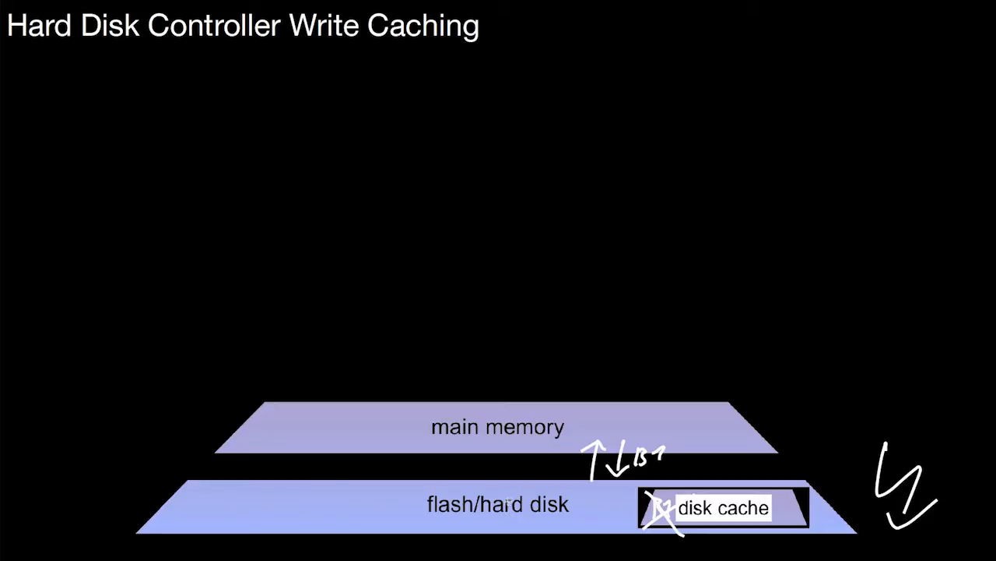
mouse_move(506, 518)
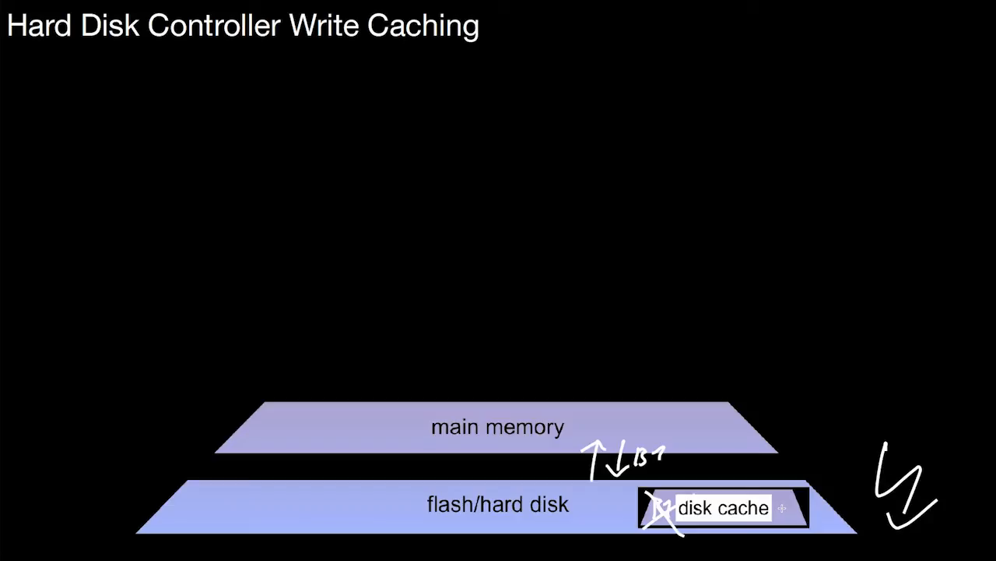
mouse_move(599, 512)
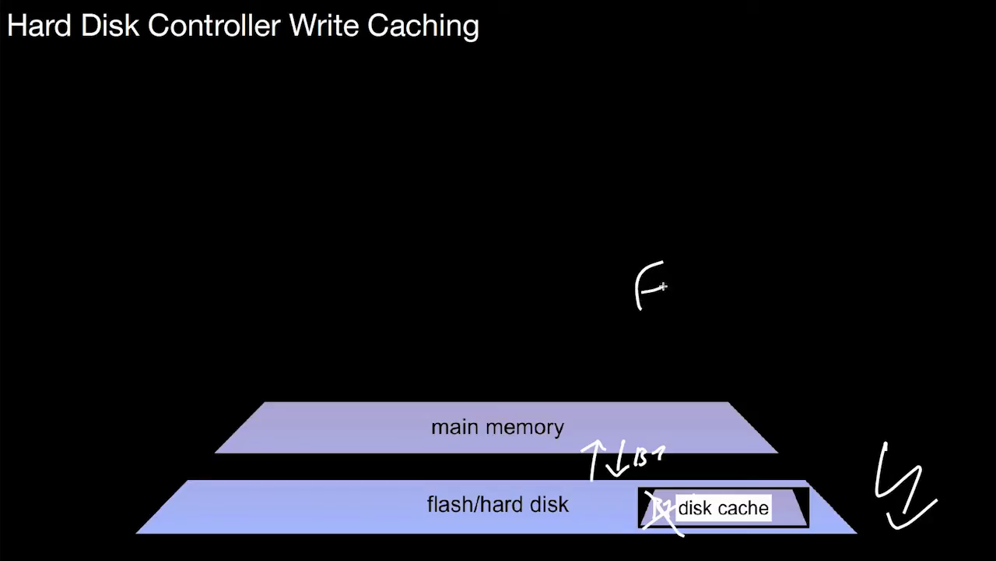
Finish handwriting 'Flush' above the main memory layer on the write caching slide
left_click_drag(638, 295, 770, 312)
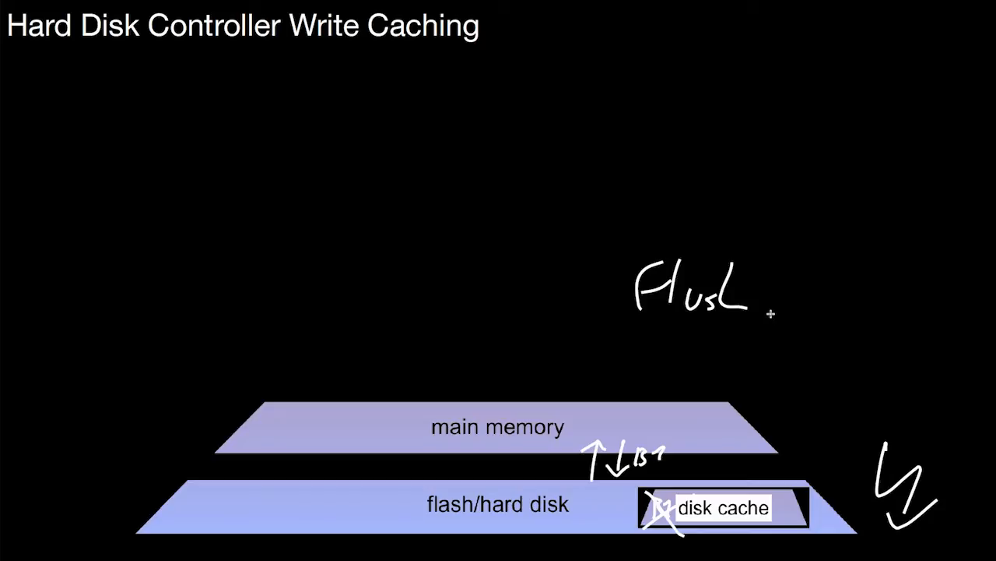
mouse_move(617, 333)
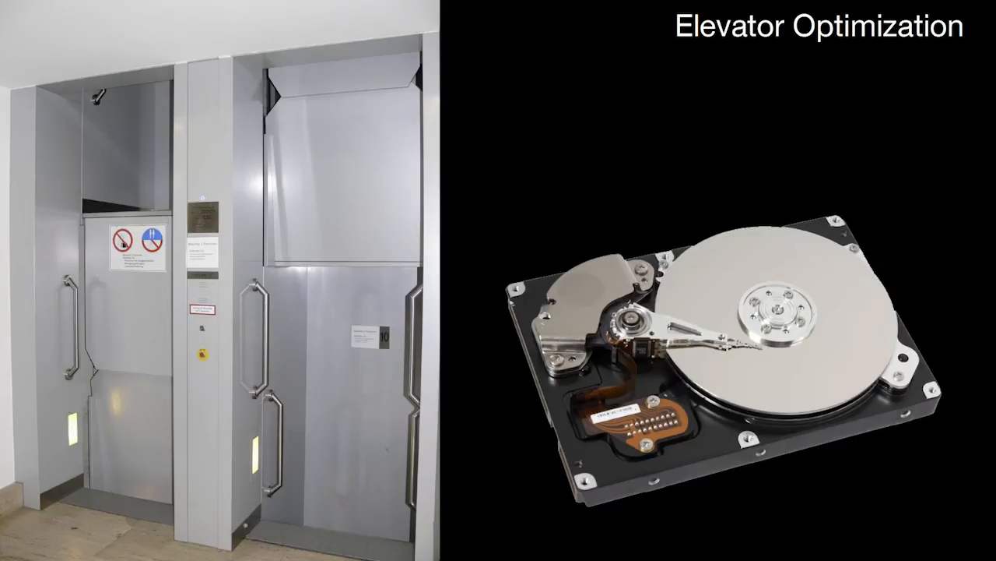
mouse_move(501, 93)
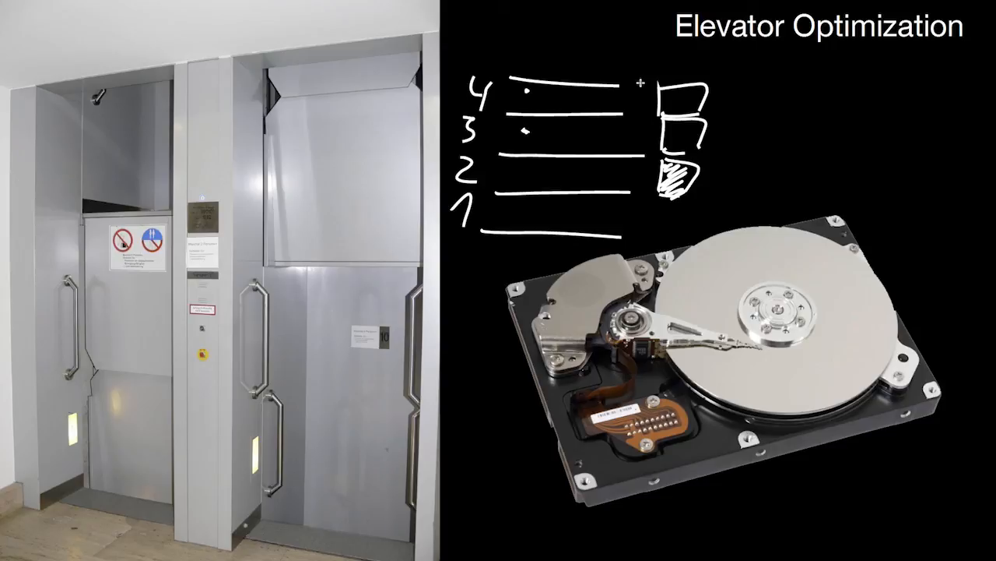
mouse_move(649, 157)
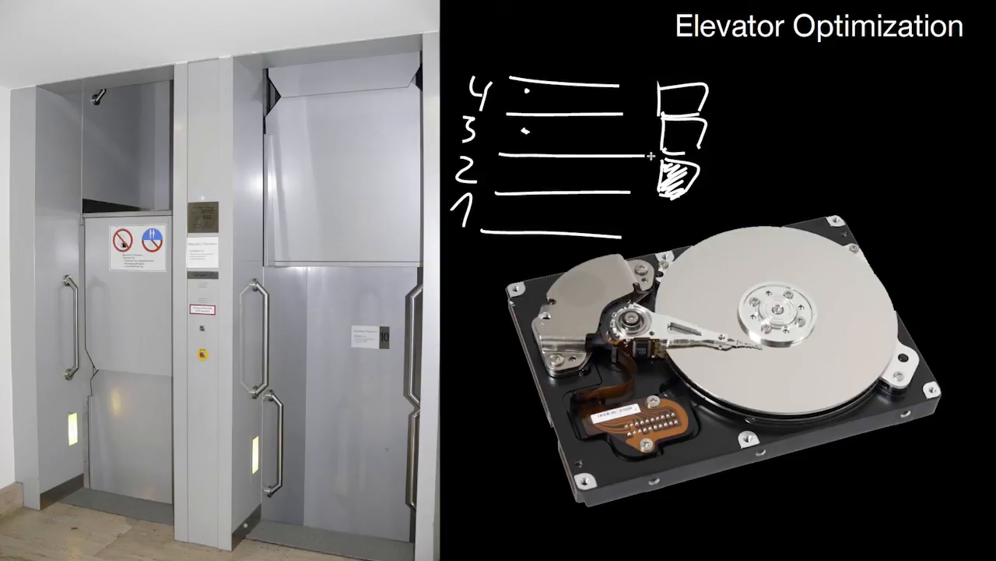